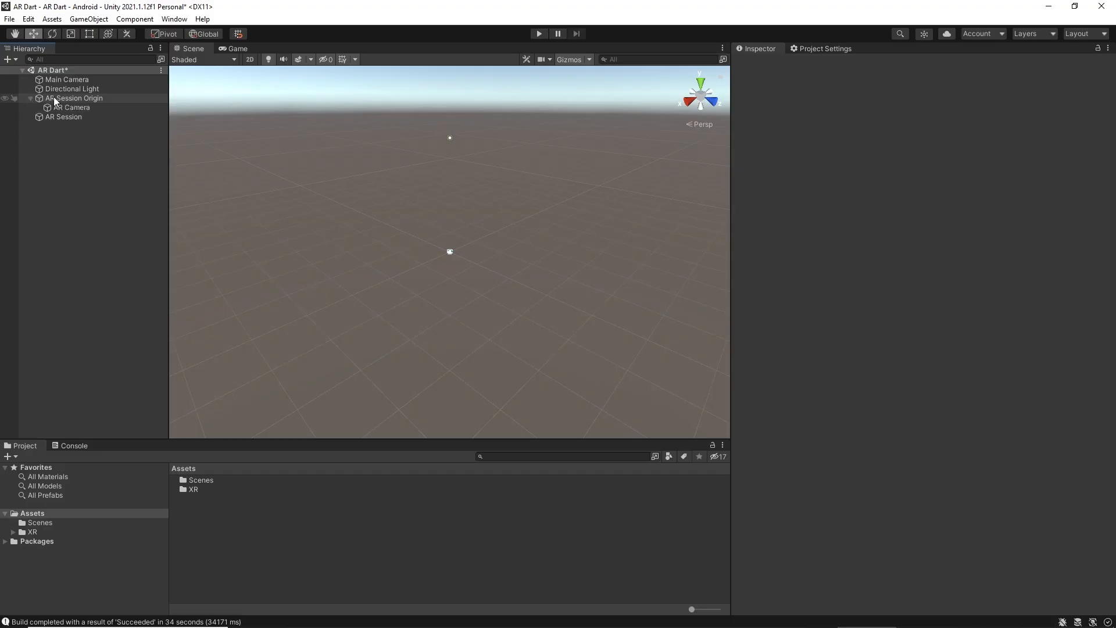
Step: Delete the default Main Camera and tag the AR Camera as MainCamera in the Inspector
{"action": "left_click", "coordinate": [71, 107]}
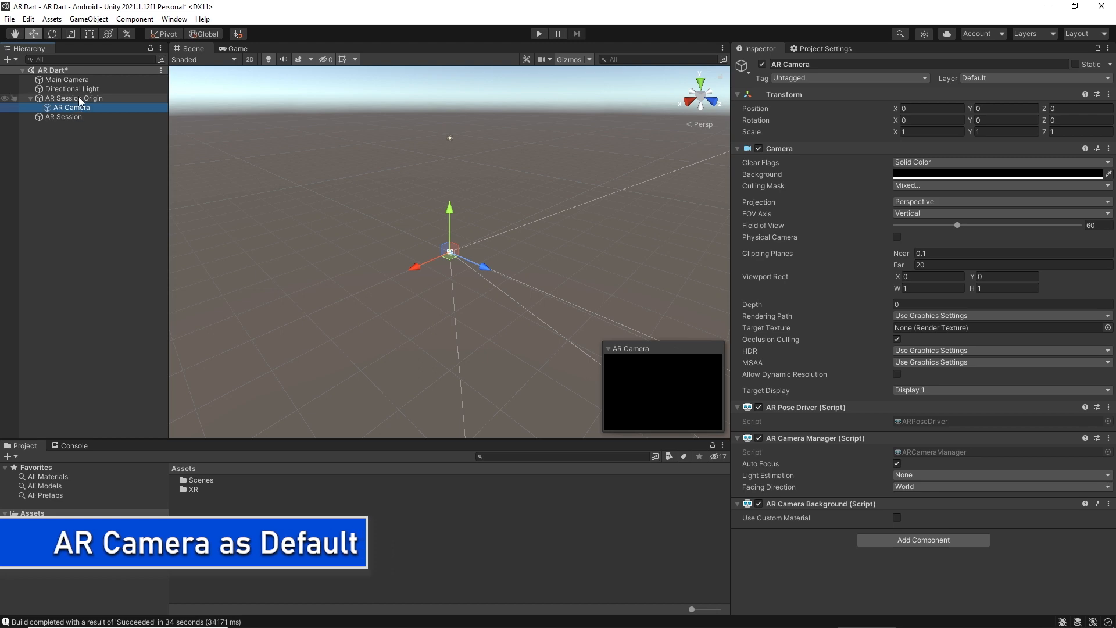
{"action": "right_click", "coordinate": [66, 79]}
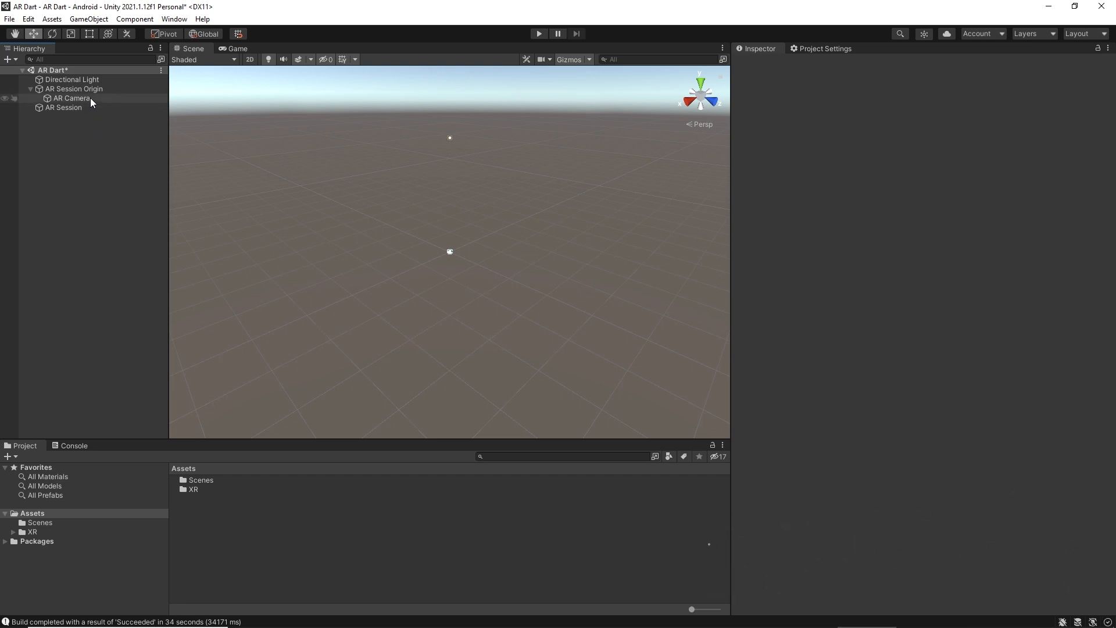
{"action": "left_click", "coordinate": [71, 97]}
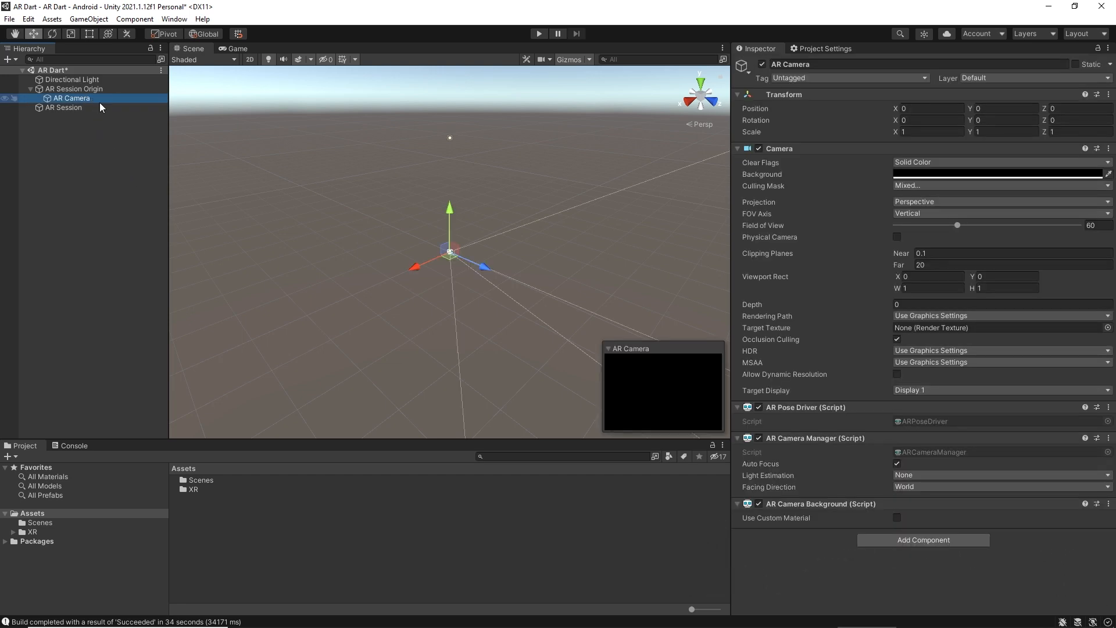
{"action": "left_click", "coordinate": [849, 78]}
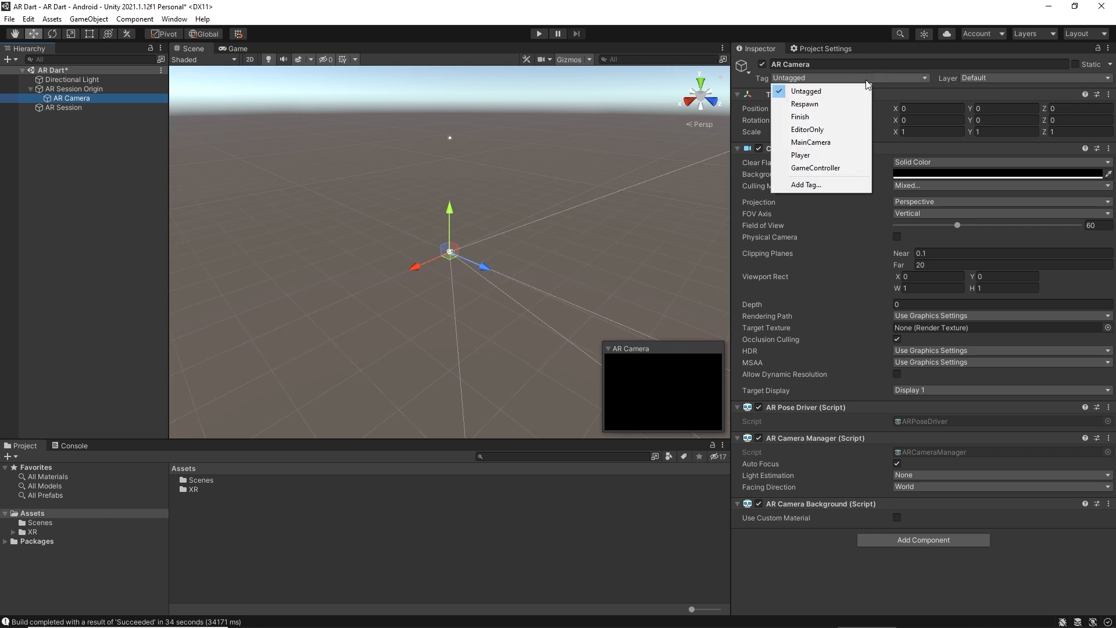
{"action": "left_click", "coordinate": [810, 142]}
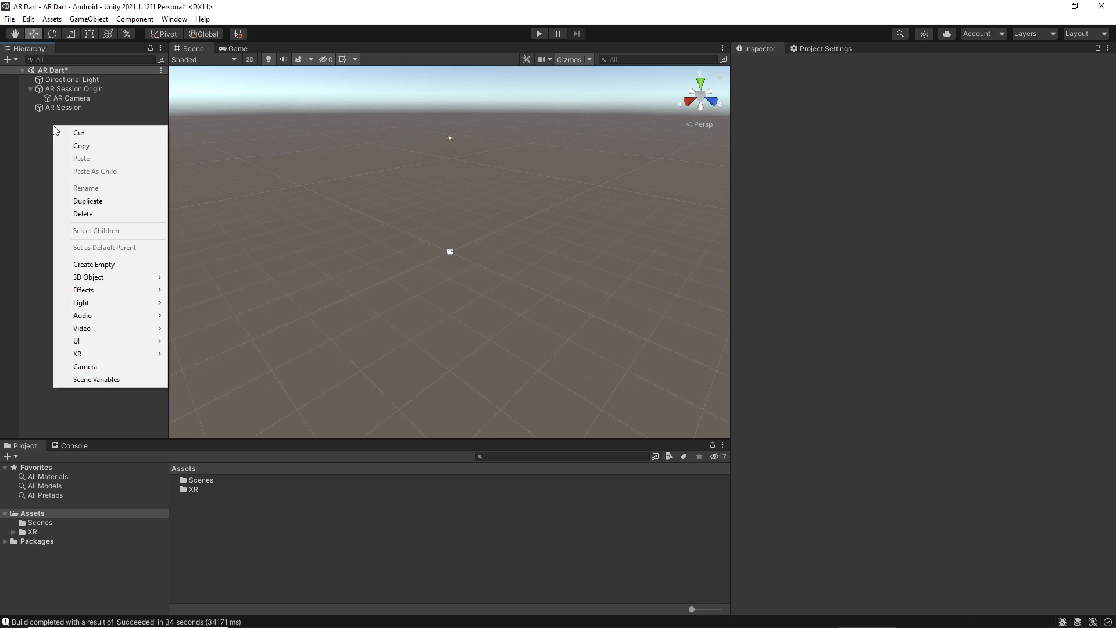
{"action": "mouse_move", "coordinate": [83, 214]}
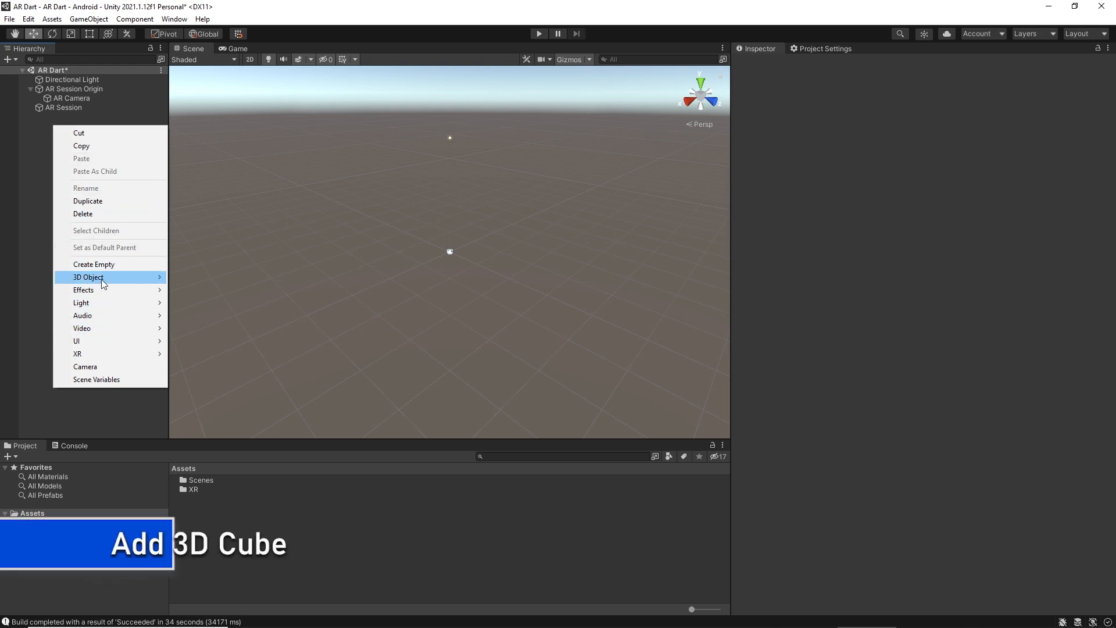
Step: Add a Cube 3D object to the Hierarchy of the AR Dart scene
{"action": "left_click", "coordinate": [88, 276]}
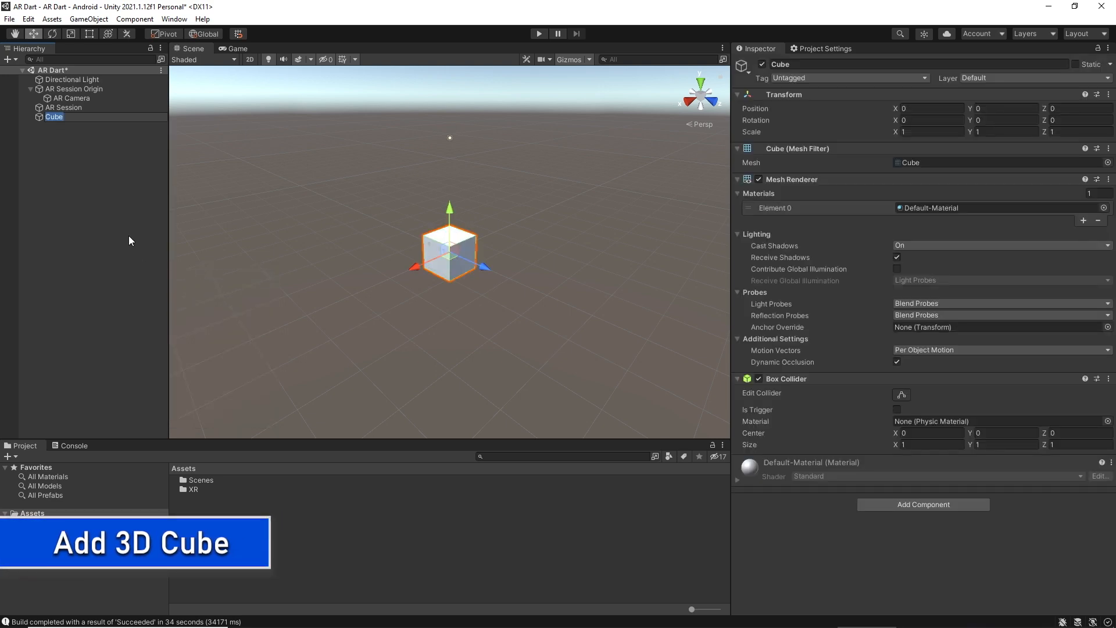
{"action": "mouse_move", "coordinate": [50, 128]}
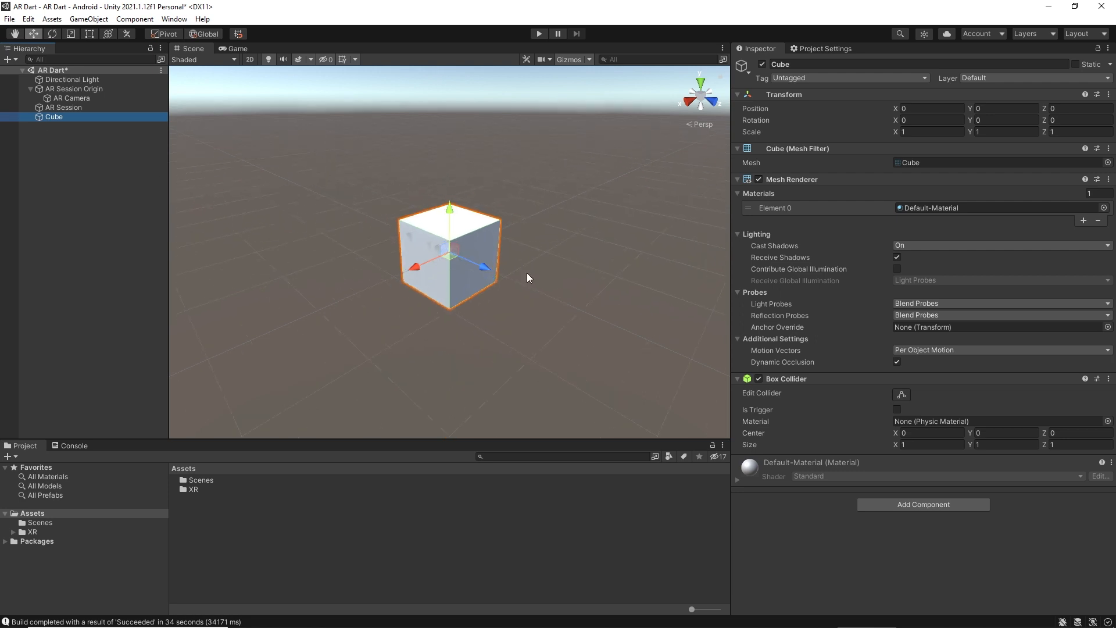
{"action": "mouse_move", "coordinate": [878, 168]}
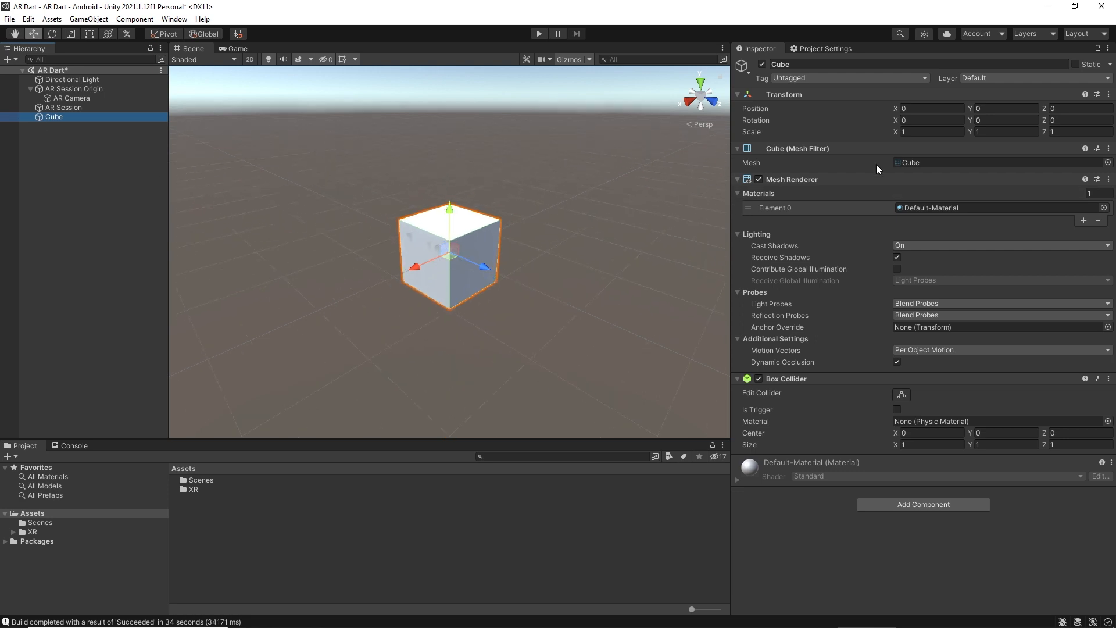
Step: Set the cube's Transform Scale X, Y and Z to 0.1
{"action": "left_click", "coordinate": [929, 132]}
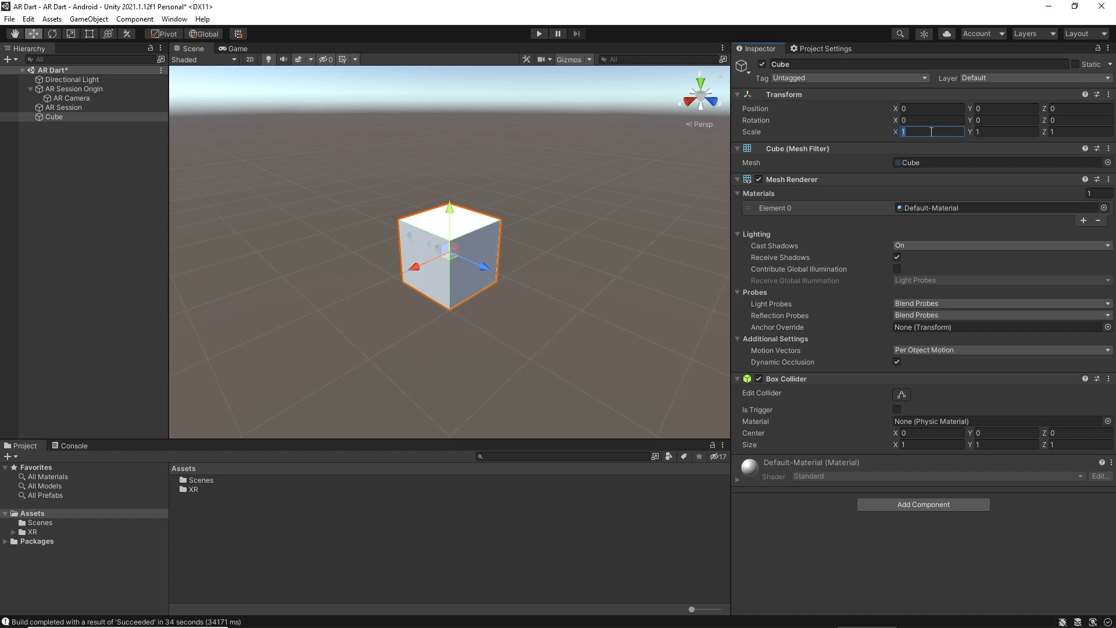
{"action": "type", "text": "0.1"}
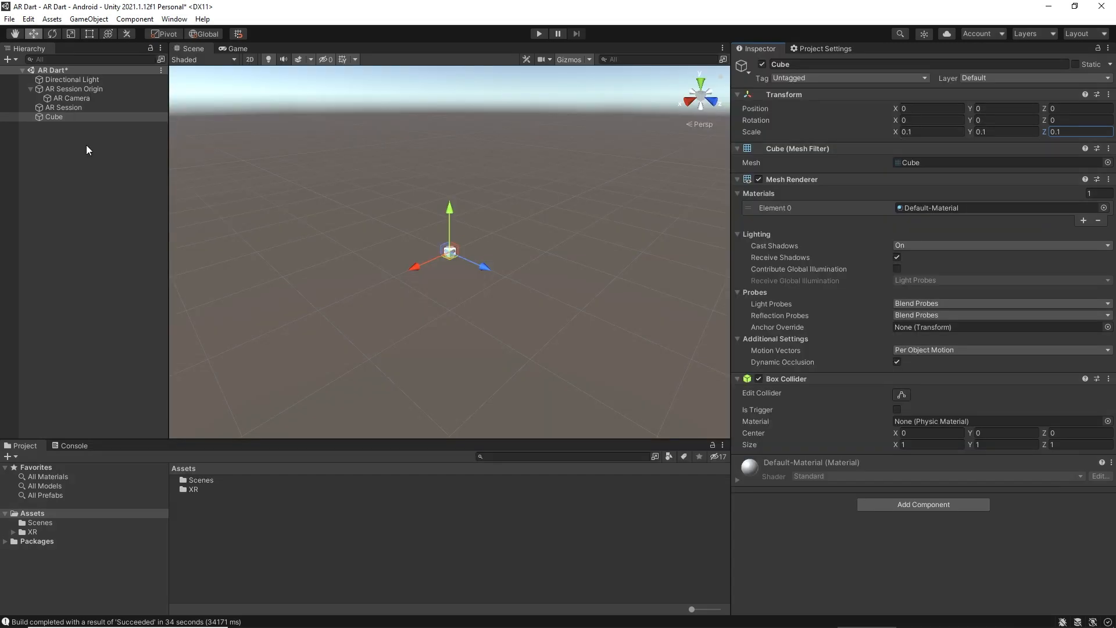
{"action": "left_click", "coordinate": [54, 116]}
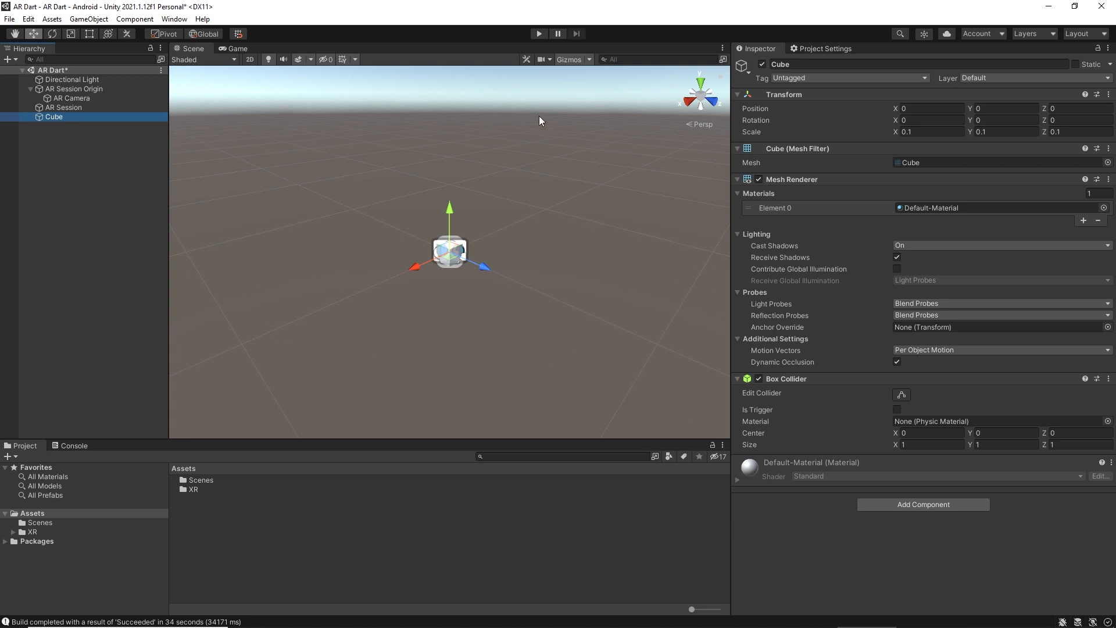
{"action": "left_click", "coordinate": [572, 60]}
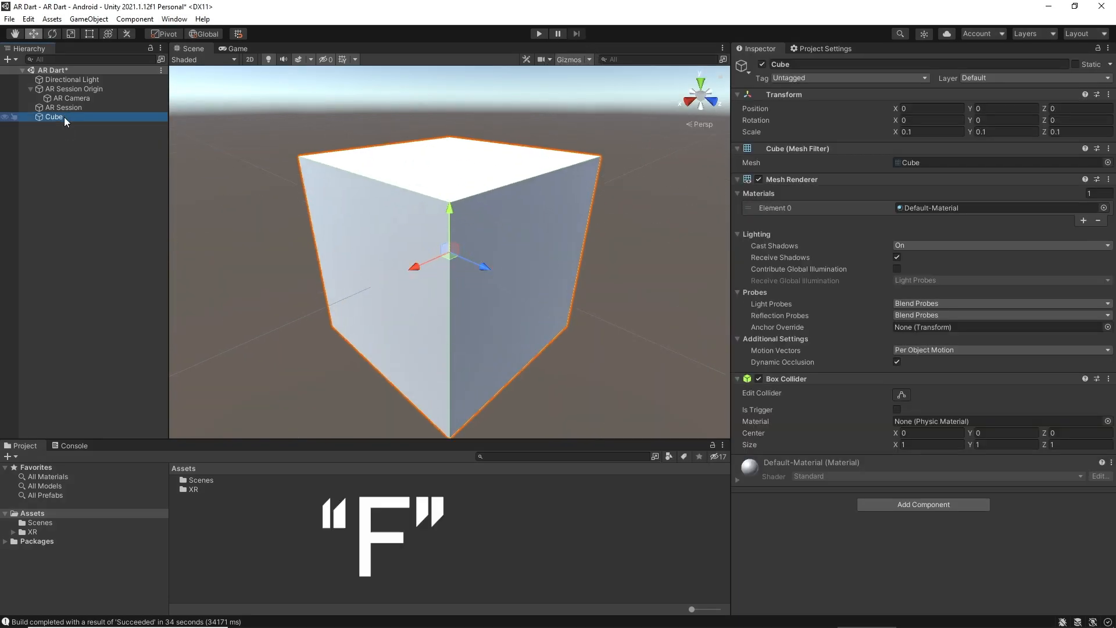
{"action": "scroll", "scroll_direction": "down", "scroll_amount": 3}
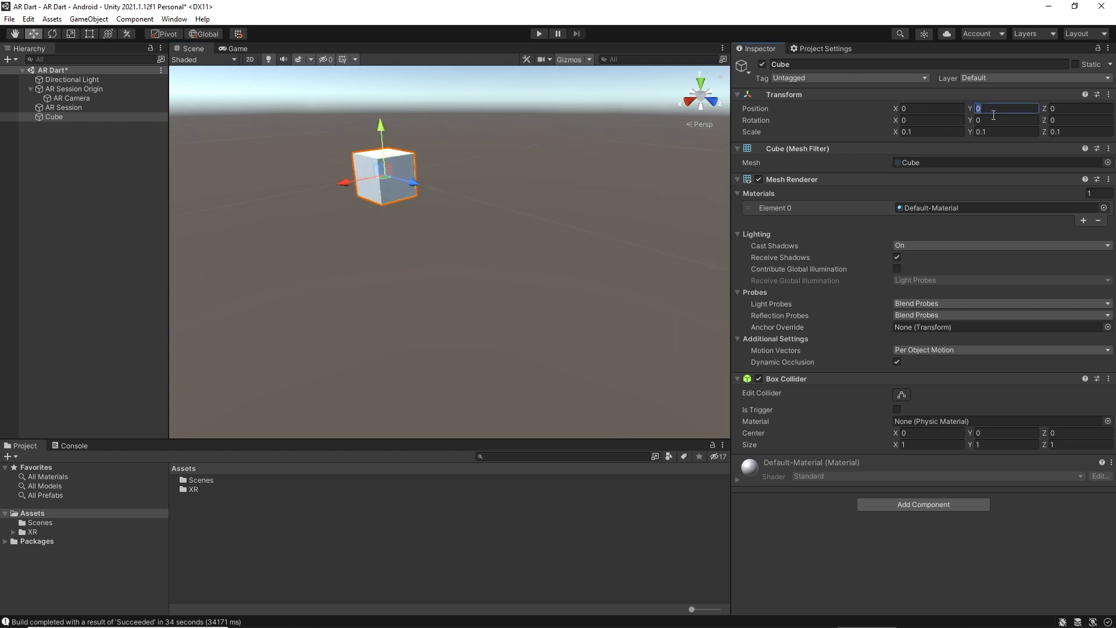
Step: Set the cube's Position Y to 0.05 so it rests above the ground plane
{"action": "type", "text": "0.0"}
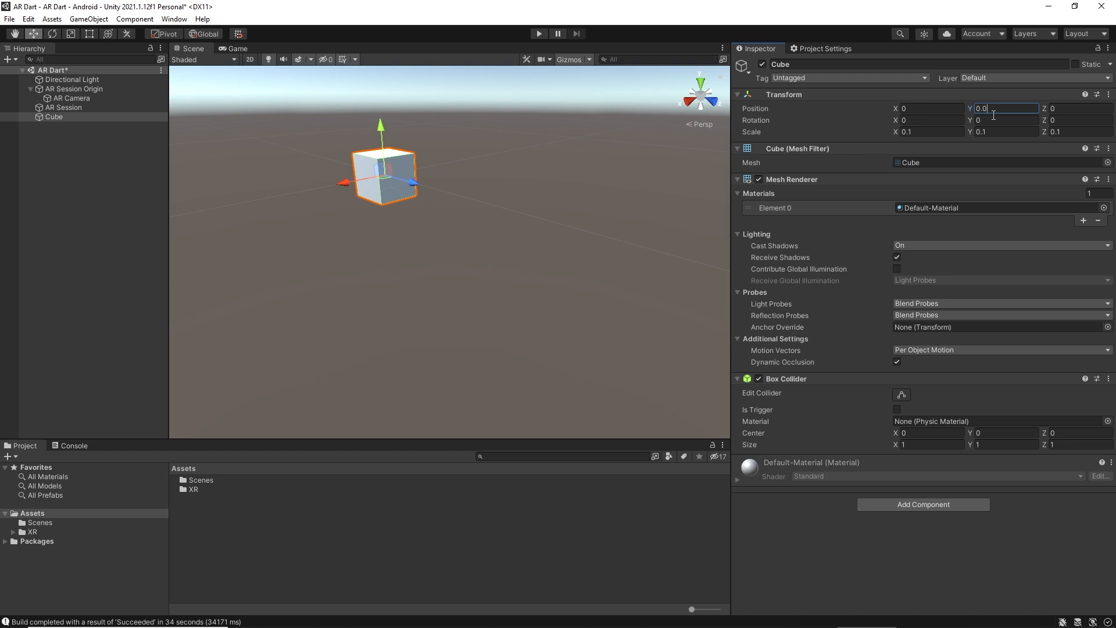
{"action": "type", "text": "0.05"}
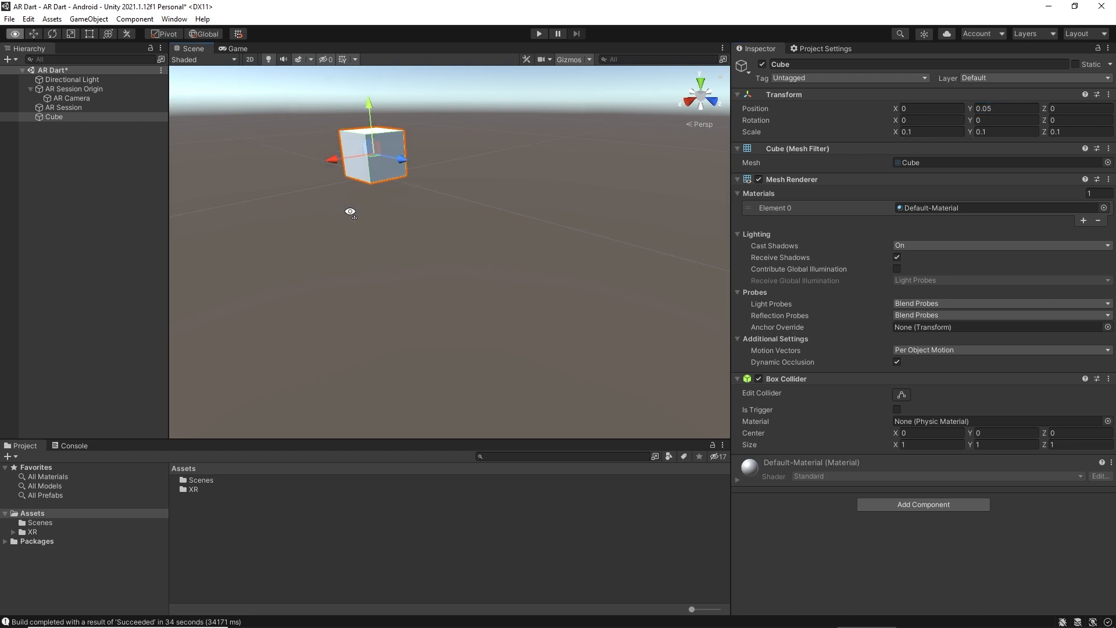
{"action": "left_click_drag", "start_coordinate": [369, 153], "coordinate": [434, 228]}
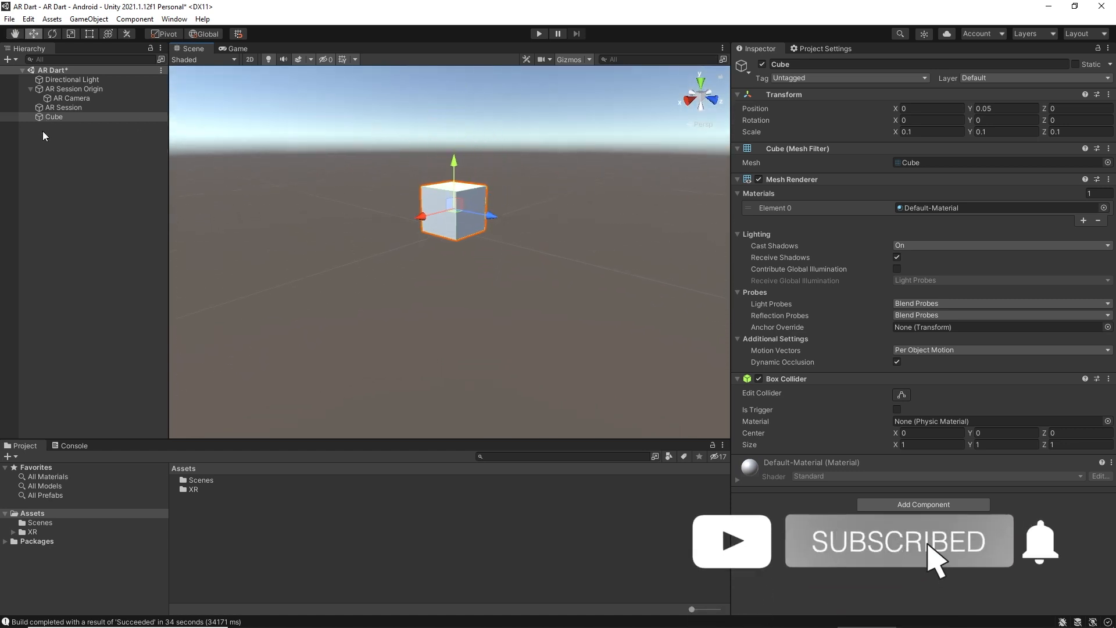
{"action": "mouse_move", "coordinate": [1080, 594]}
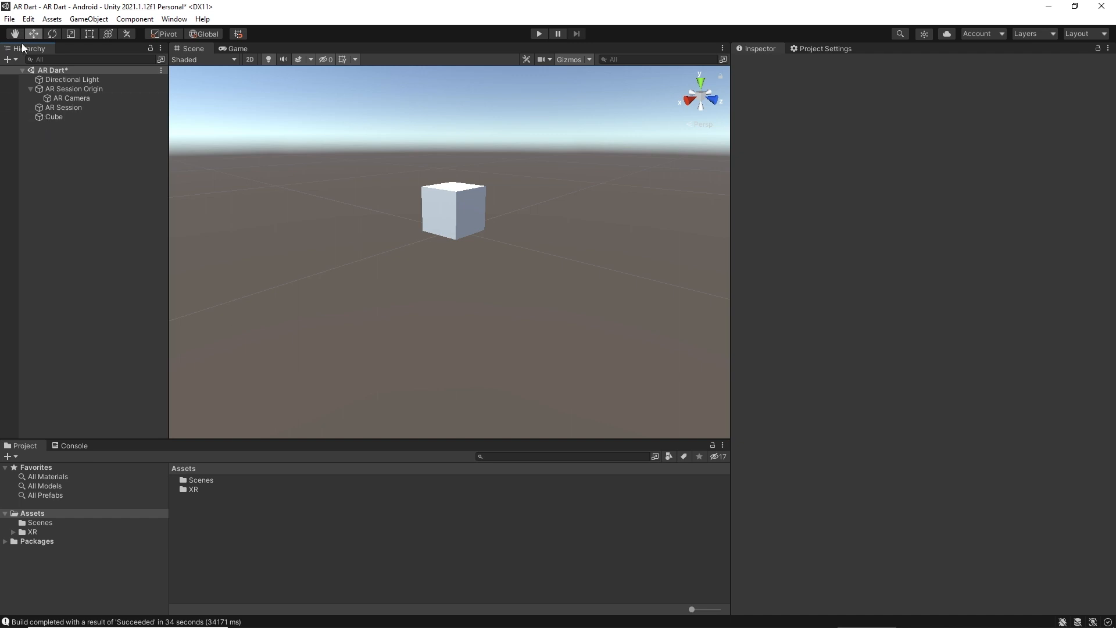
Step: Build and run the Scenes/AR Dart scene on the connected Android device via Build Settings
{"action": "left_click", "coordinate": [10, 19]}
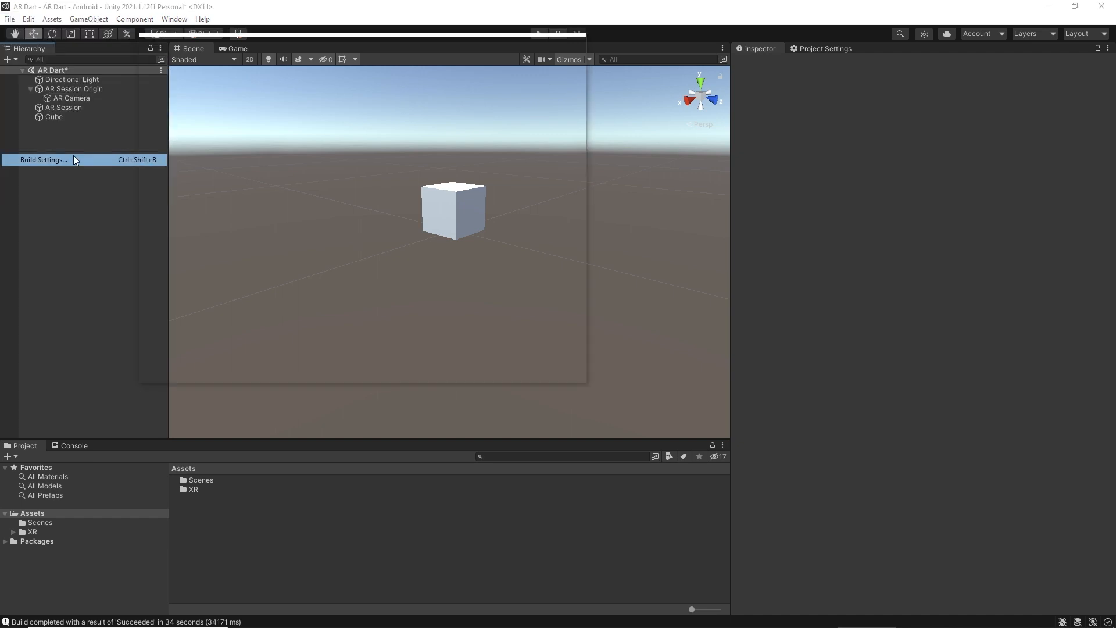
{"action": "left_click", "coordinate": [43, 159]}
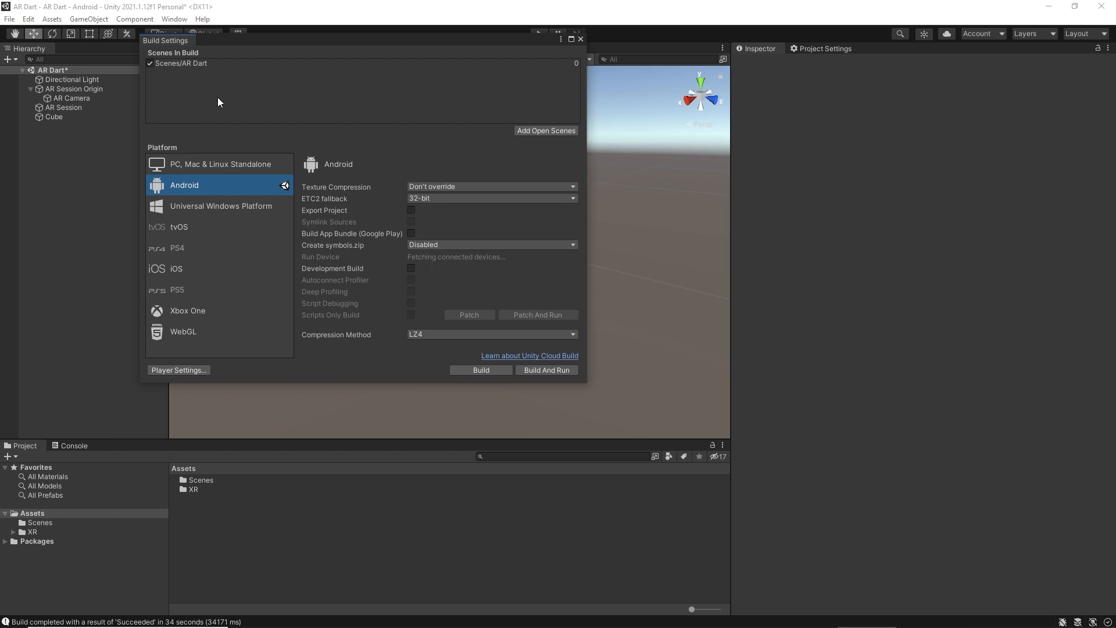
{"action": "left_click", "coordinate": [181, 63]}
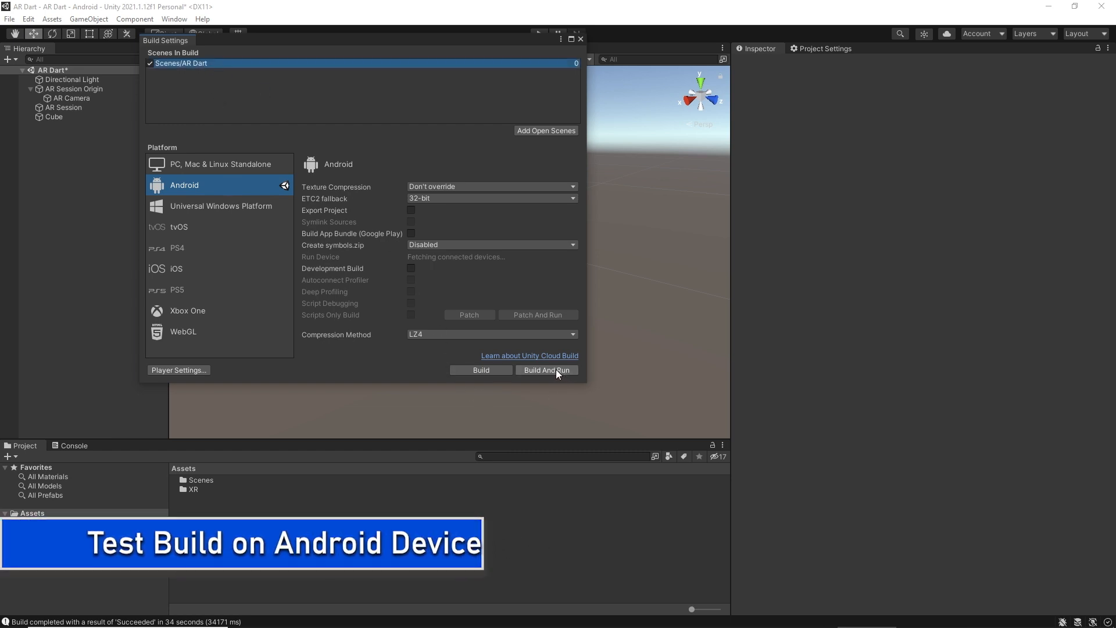
{"action": "left_click", "coordinate": [547, 369]}
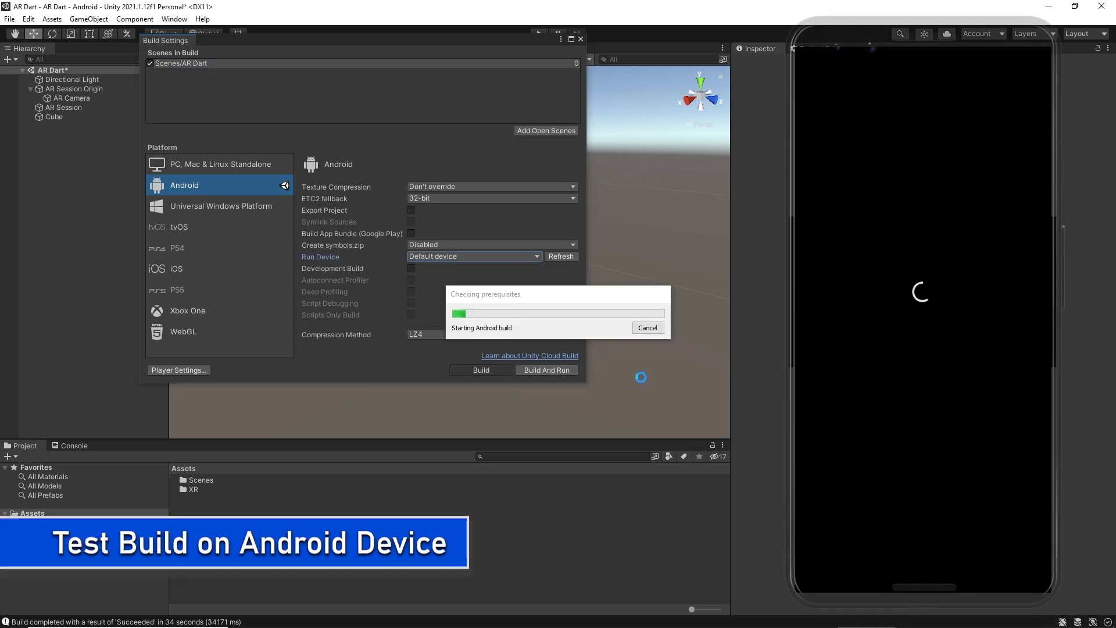